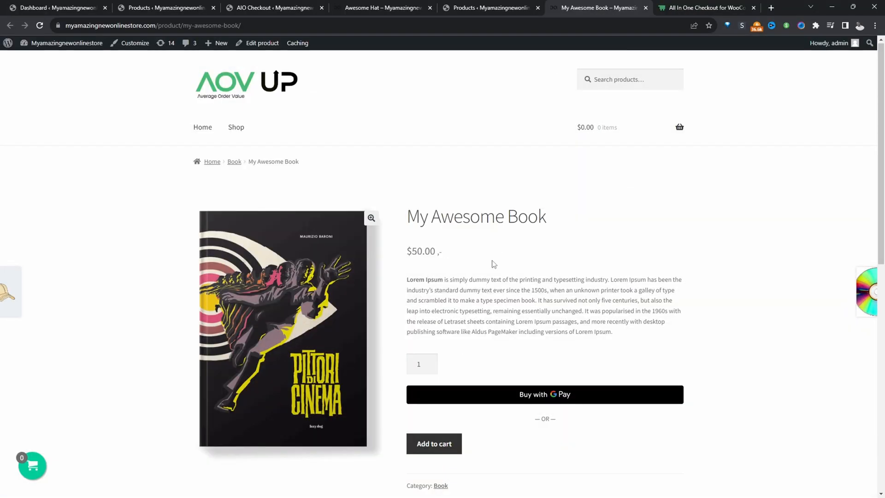
{"action": "mouse_move", "coordinate": [482, 313]}
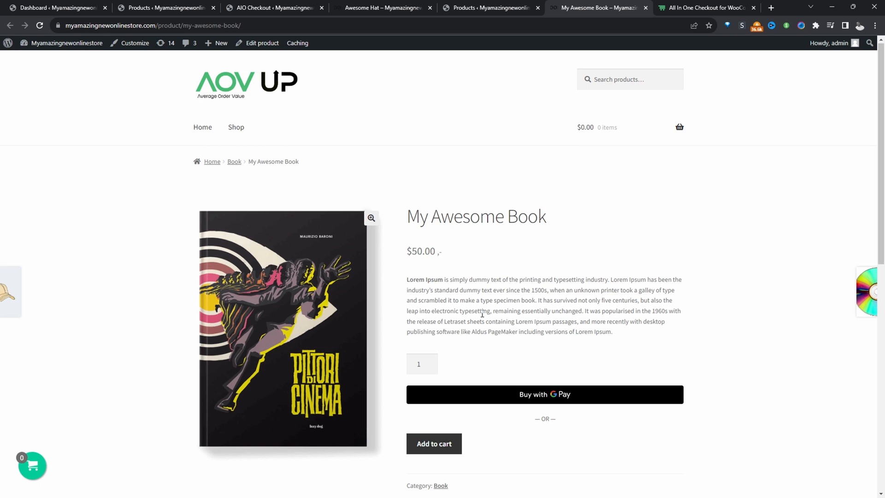
{"action": "mouse_move", "coordinate": [494, 287]}
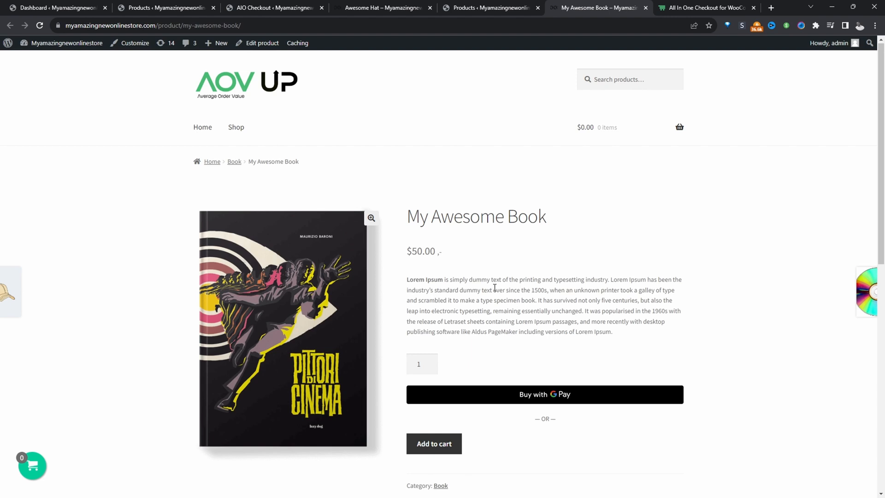
{"action": "mouse_move", "coordinate": [25, 287]}
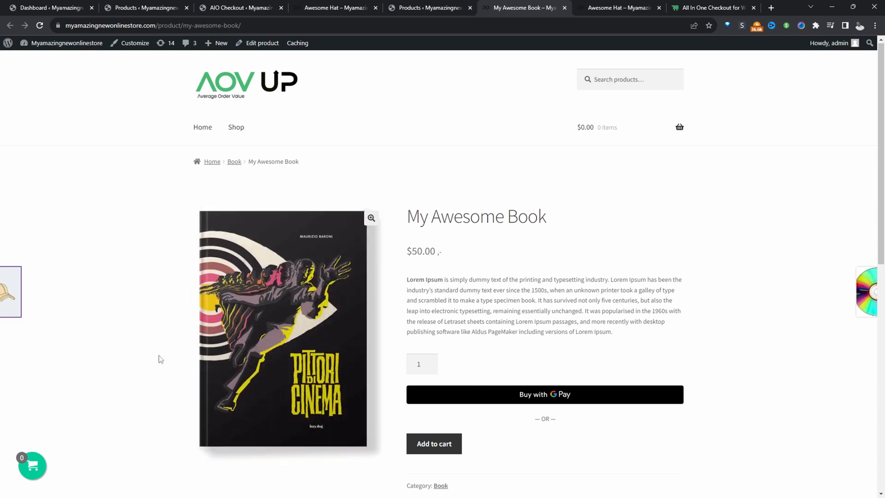
{"action": "mouse_move", "coordinate": [584, 456]}
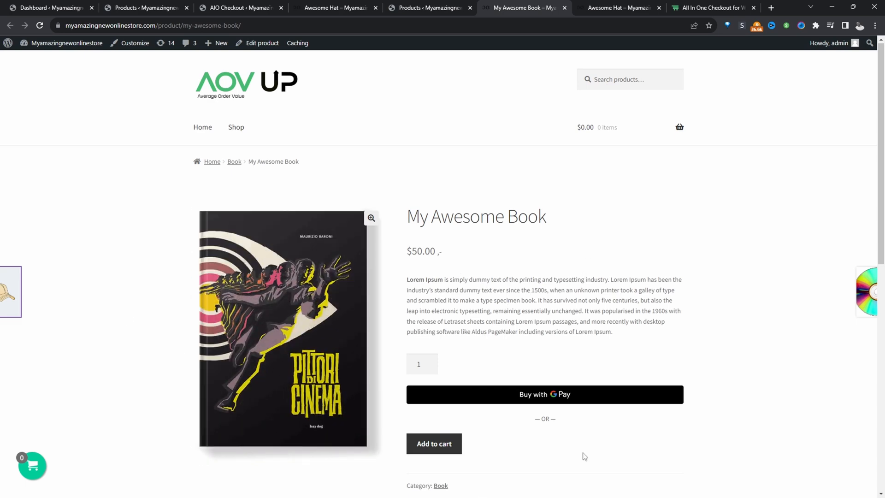
{"action": "mouse_move", "coordinate": [445, 403]}
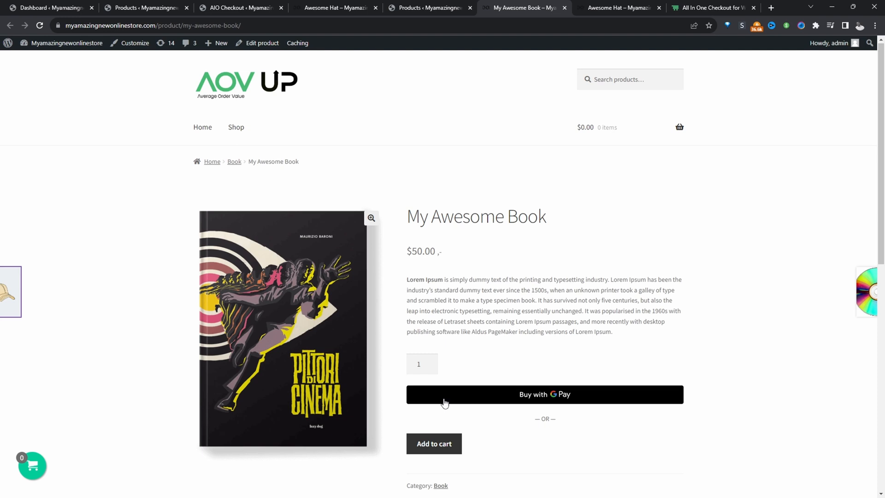
Step: Add My Awesome Book to the cart and view the book ($50) and hat ($0)
{"action": "left_click", "coordinate": [434, 443]}
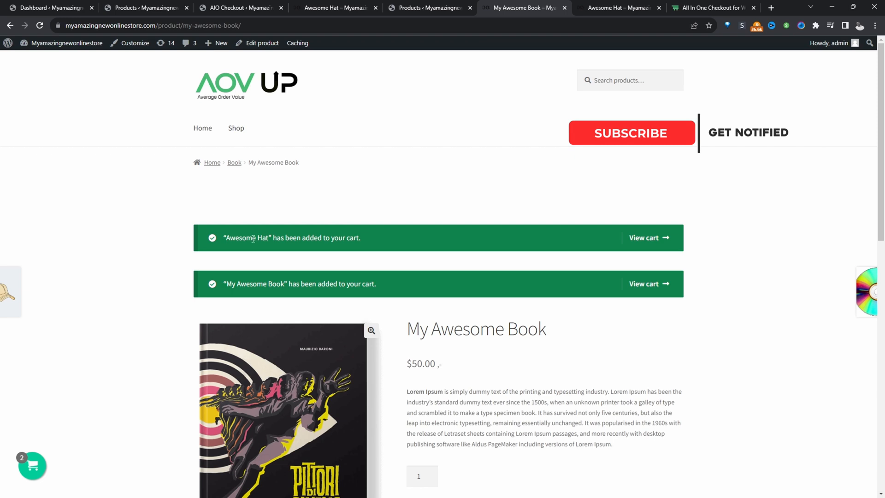
{"action": "left_click", "coordinate": [631, 133]}
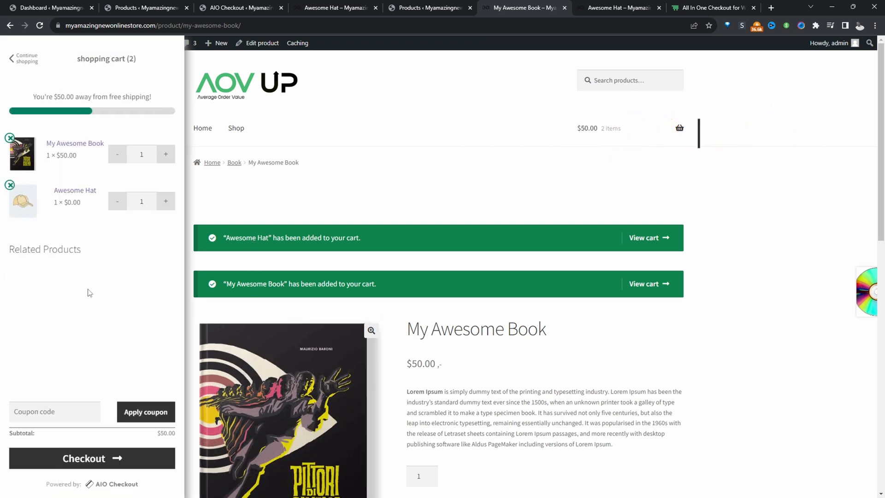
{"action": "mouse_move", "coordinate": [40, 171]}
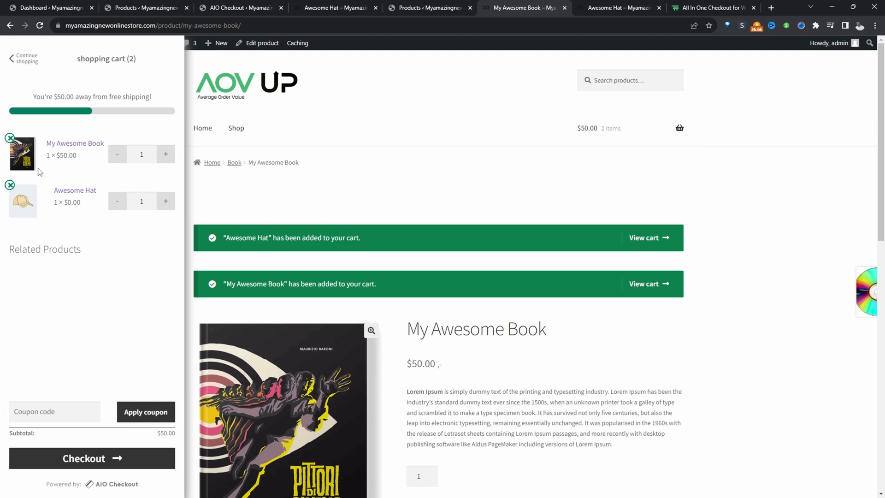
{"action": "mouse_move", "coordinate": [84, 209]}
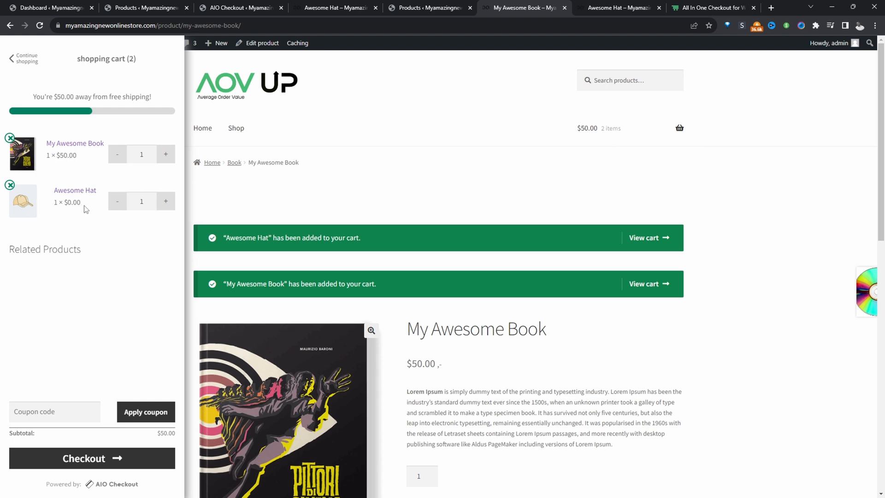
Step: Proceed to checkout showing $50 subtotal, $10 UK VAT and $60 total
{"action": "left_click", "coordinate": [83, 458]}
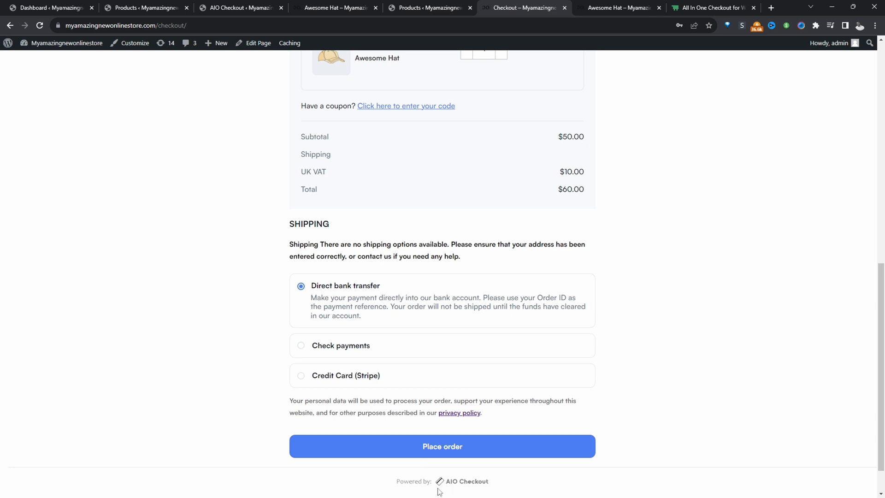
{"action": "mouse_move", "coordinate": [527, 388]}
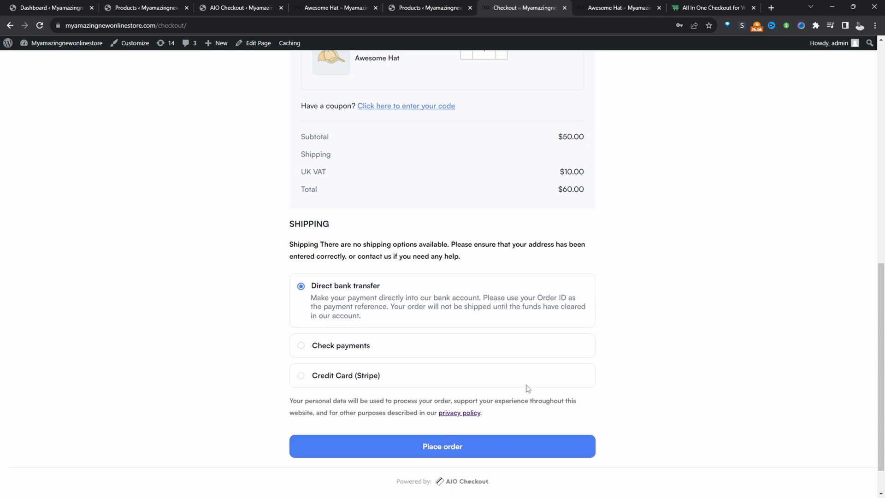
Step: Switch to the AIO Checkout page on aovup.com and scroll through it
{"action": "left_click", "coordinate": [712, 8]}
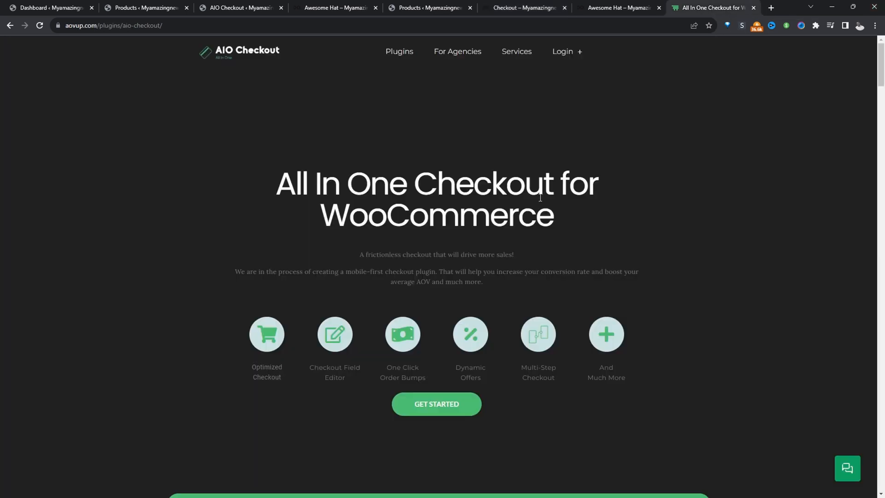
{"action": "scroll", "scroll_direction": "down", "scroll_amount": 3}
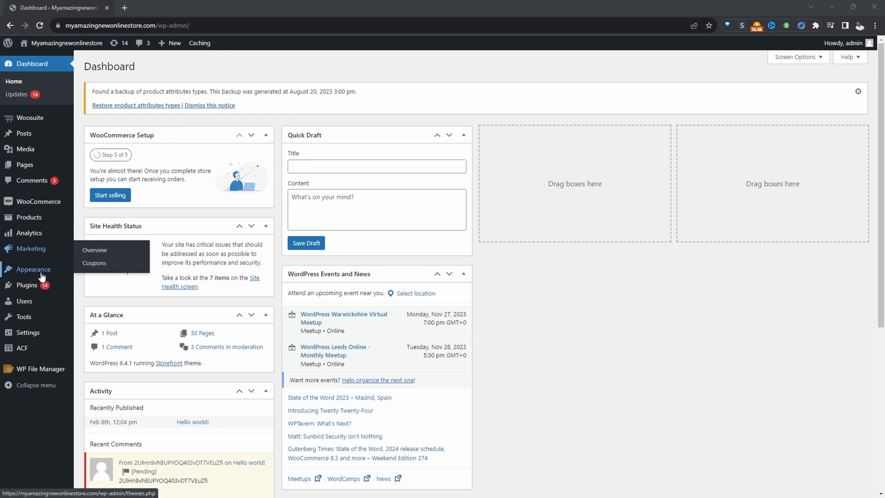
{"action": "mouse_move", "coordinate": [27, 285]}
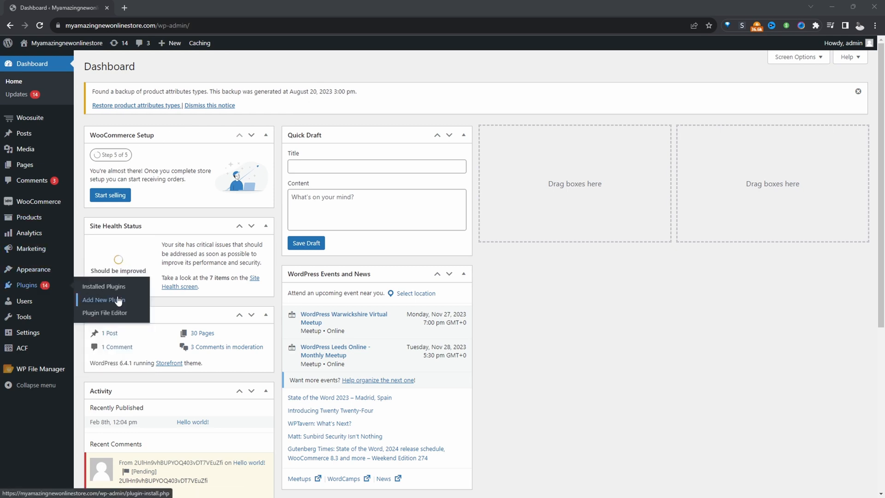
{"action": "mouse_move", "coordinate": [24, 164]}
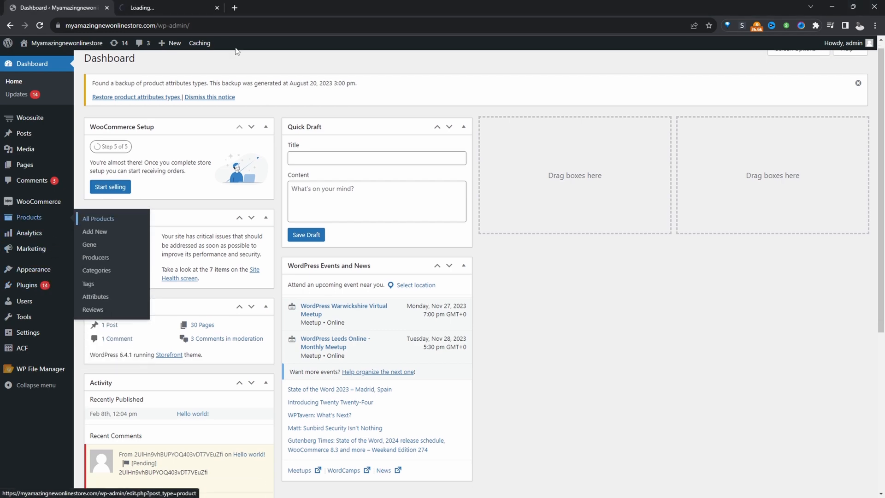
Step: Go from All Products to AIO Checkout's campaigns list and start a new offer
{"action": "left_click", "coordinate": [98, 218]}
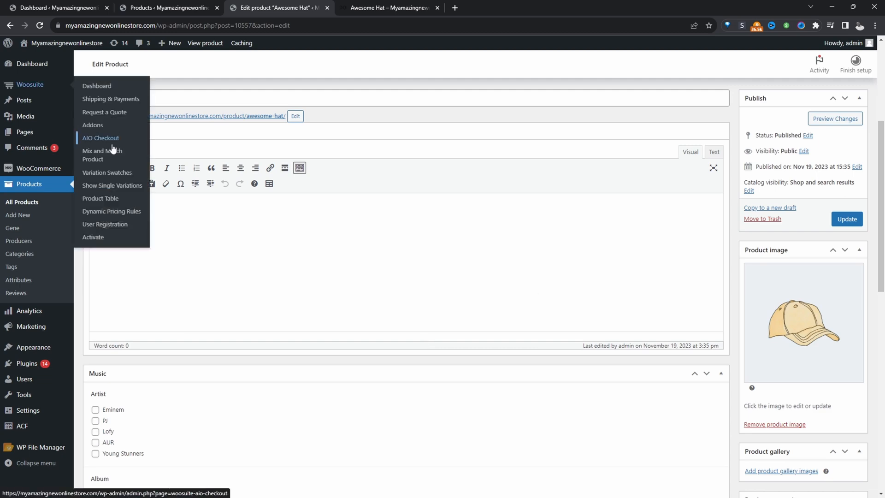
{"action": "left_click", "coordinate": [100, 137]}
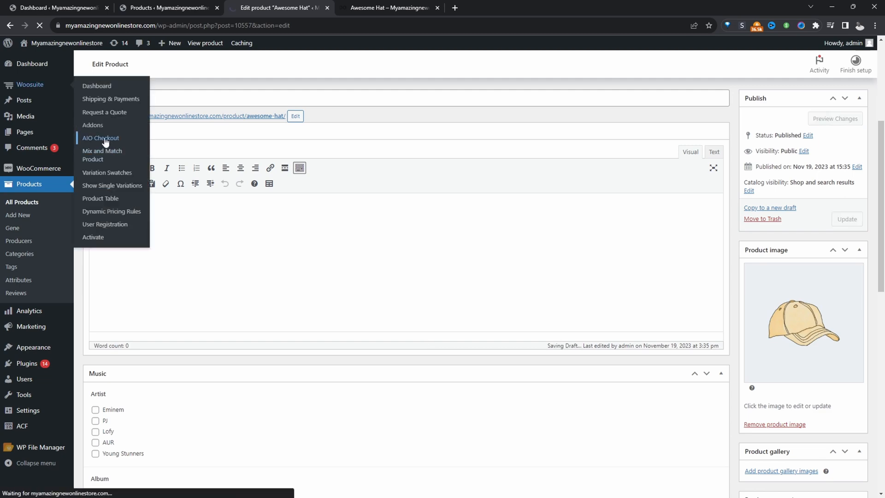
{"action": "left_click", "coordinate": [100, 138]}
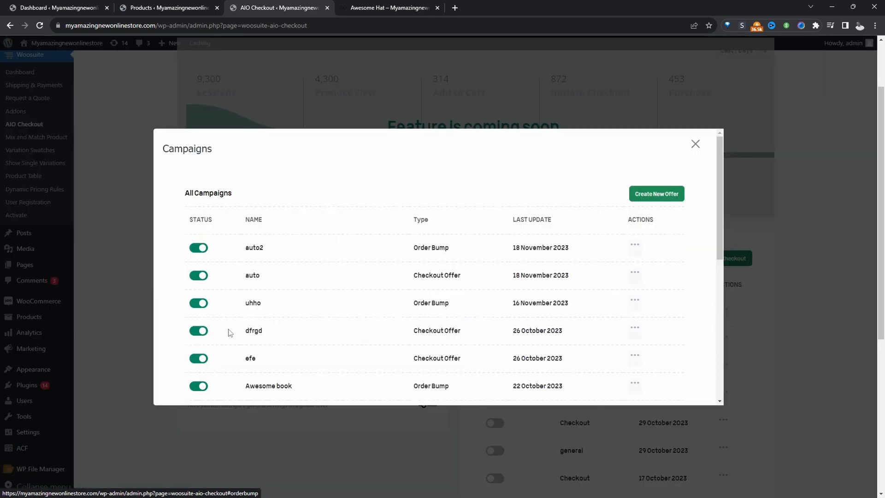
{"action": "left_click", "coordinate": [656, 193]}
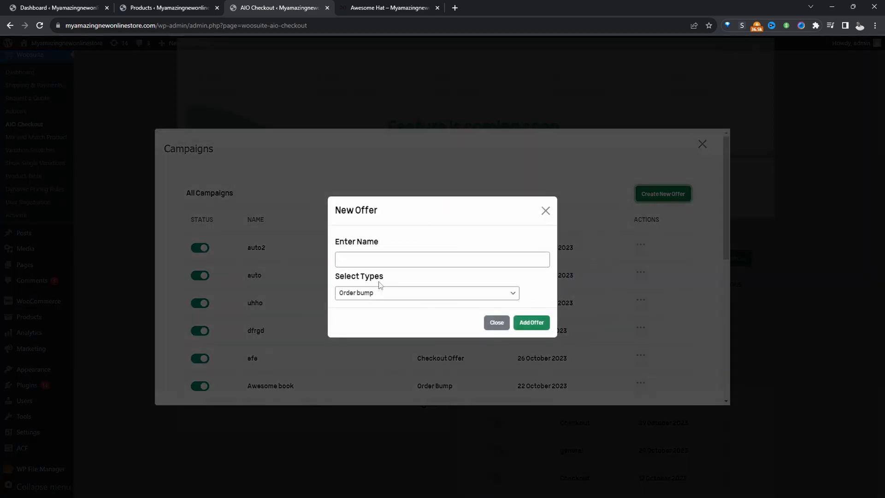
Step: Add an Order bump offer named 'free gift'
{"action": "left_click", "coordinate": [441, 259]}
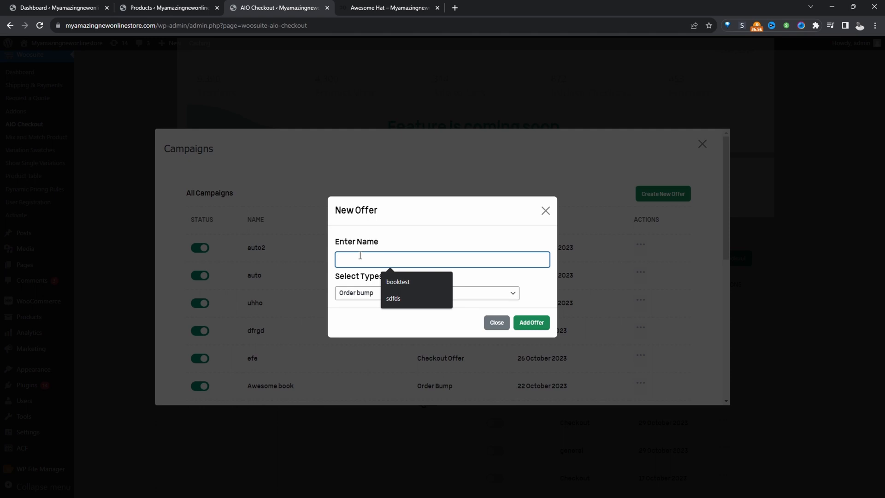
{"action": "type", "text": "free gift"}
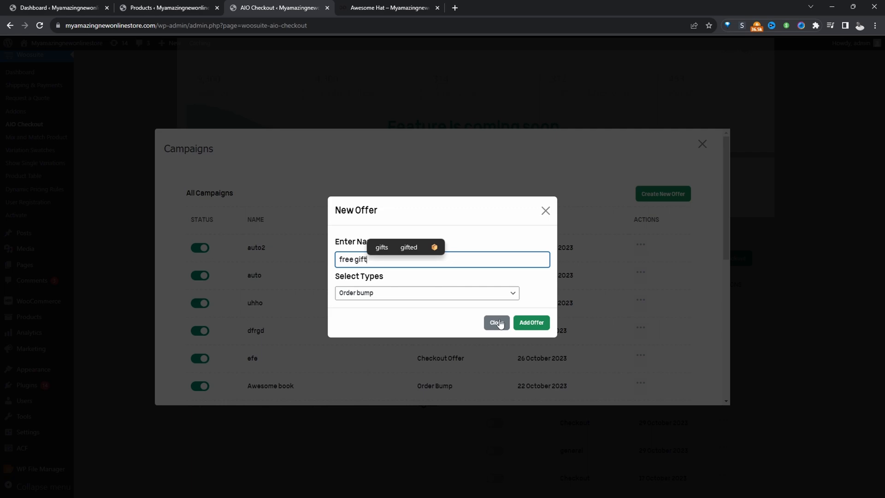
{"action": "left_click", "coordinate": [530, 322]}
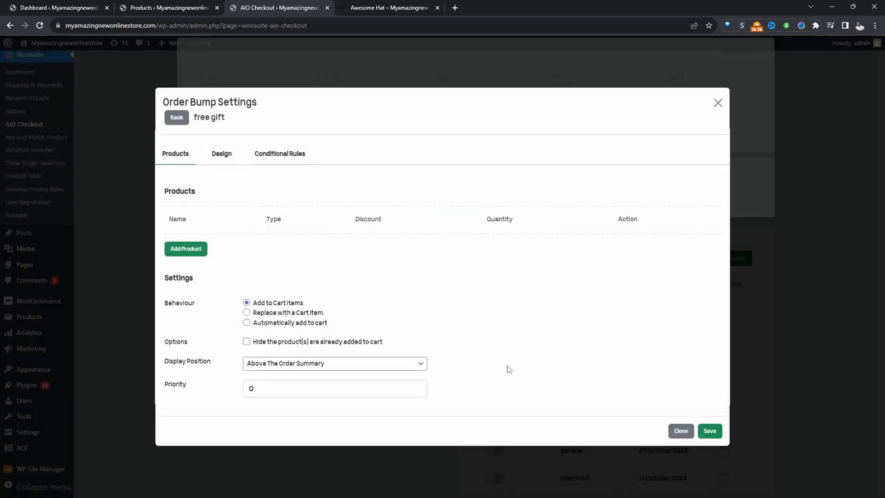
Step: Add Awesome Hat to the offer with a percentage-on-regular-price discount type
{"action": "left_click", "coordinate": [186, 249]}
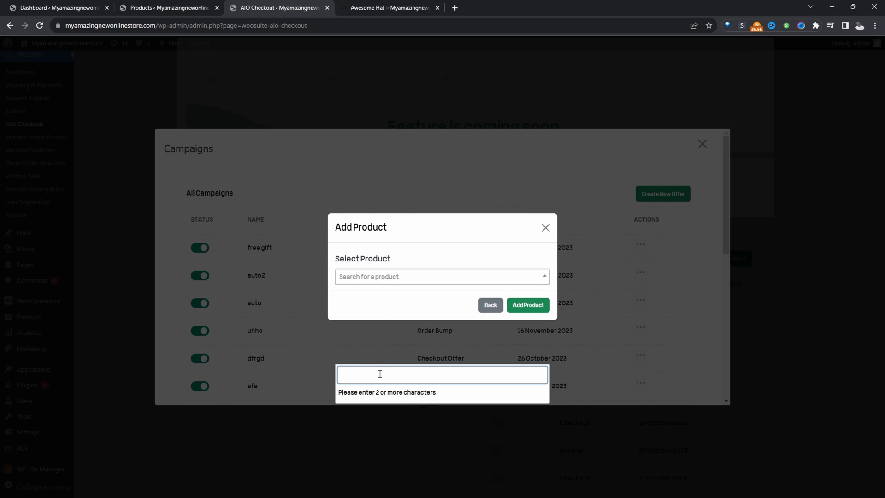
{"action": "left_click", "coordinate": [528, 305]}
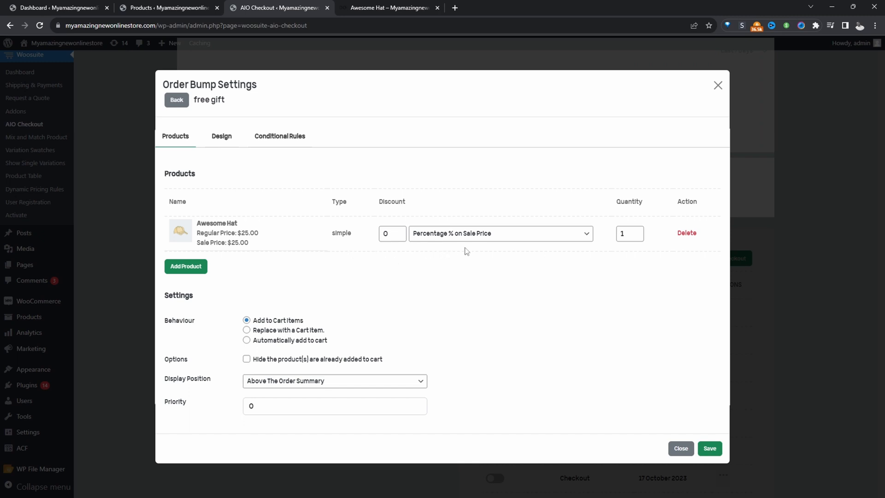
{"action": "left_click", "coordinate": [499, 234]}
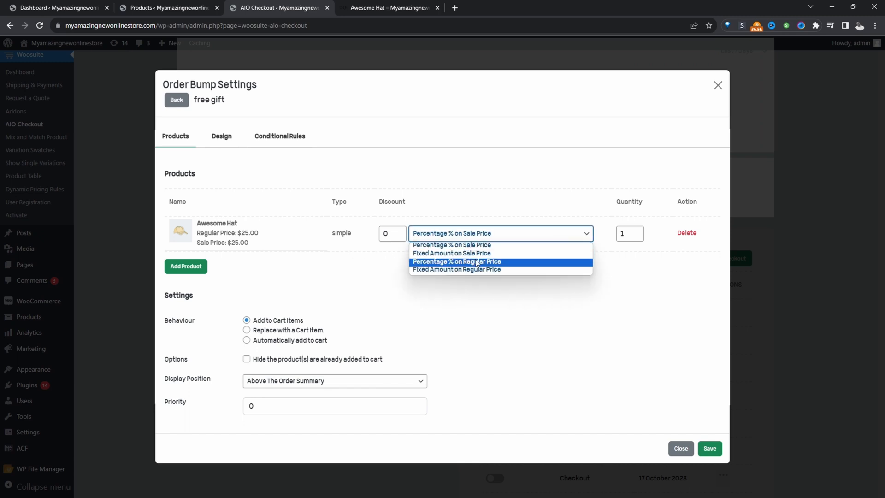
{"action": "left_click", "coordinate": [456, 261]}
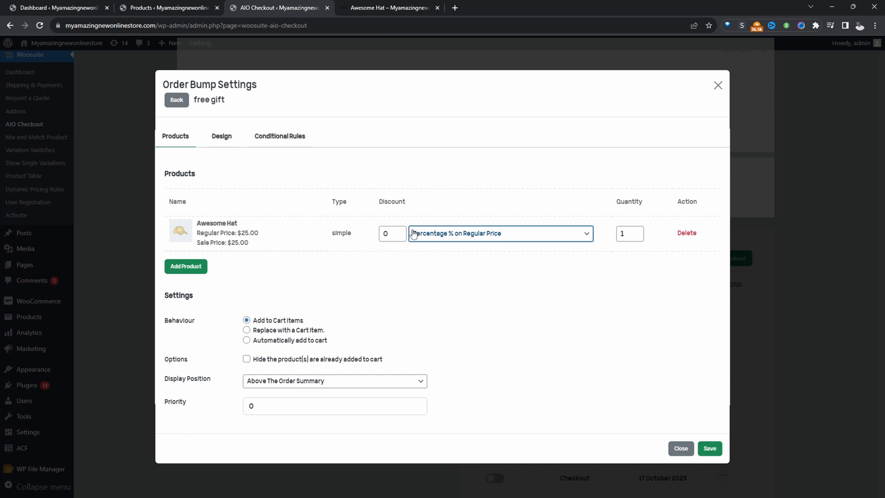
Step: Give Awesome Hat 100% discount, automatic add-to-cart and priority 1
{"action": "left_click", "coordinate": [389, 233]}
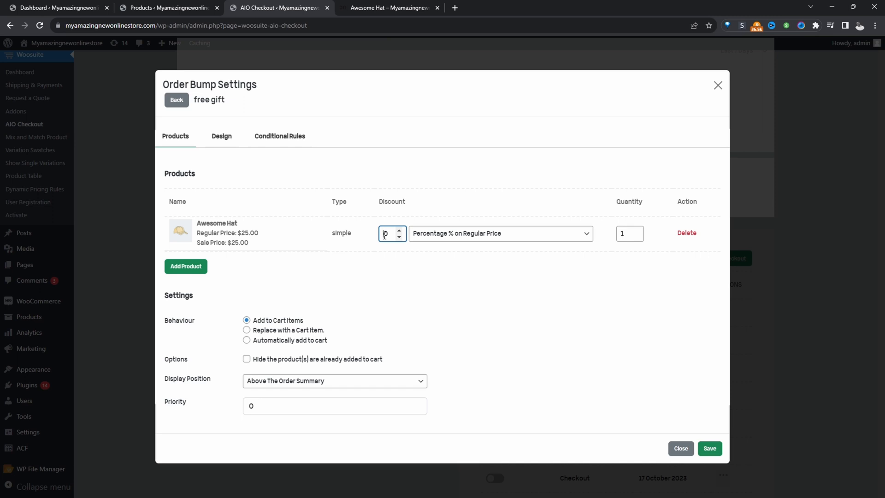
{"action": "type", "text": "100"}
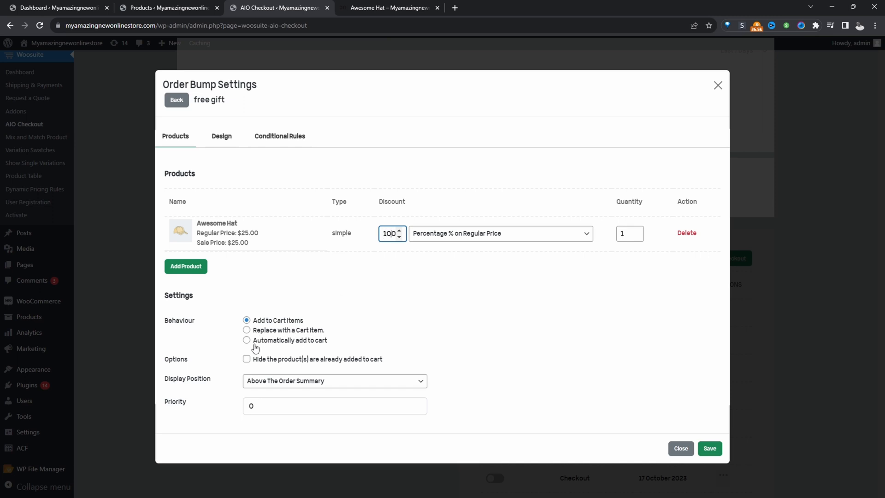
{"action": "left_click", "coordinate": [247, 340]}
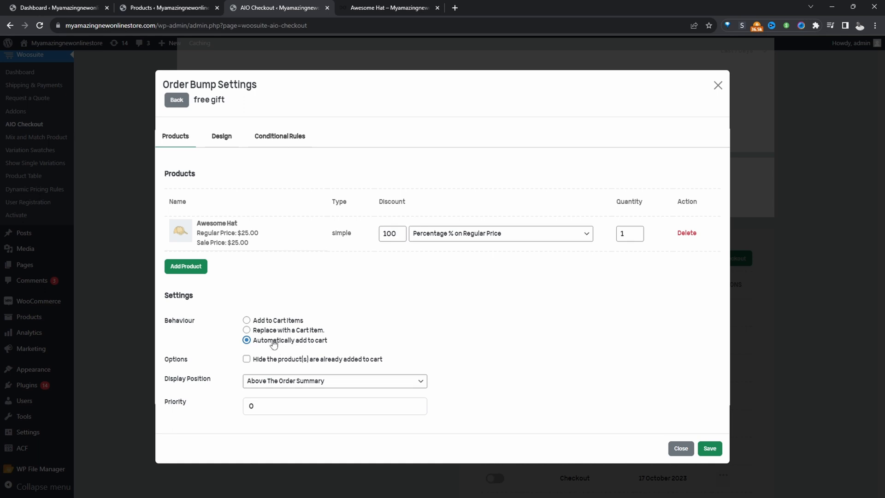
{"action": "type", "text": "1"}
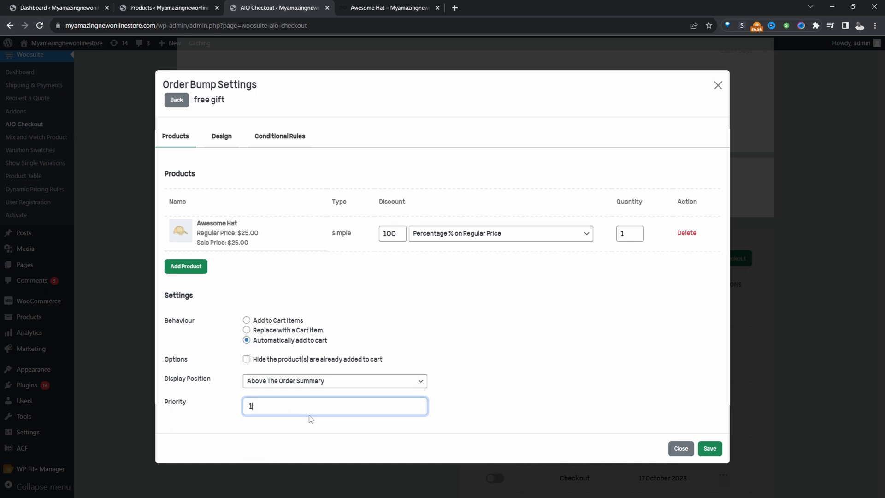
{"action": "left_click", "coordinate": [221, 136]}
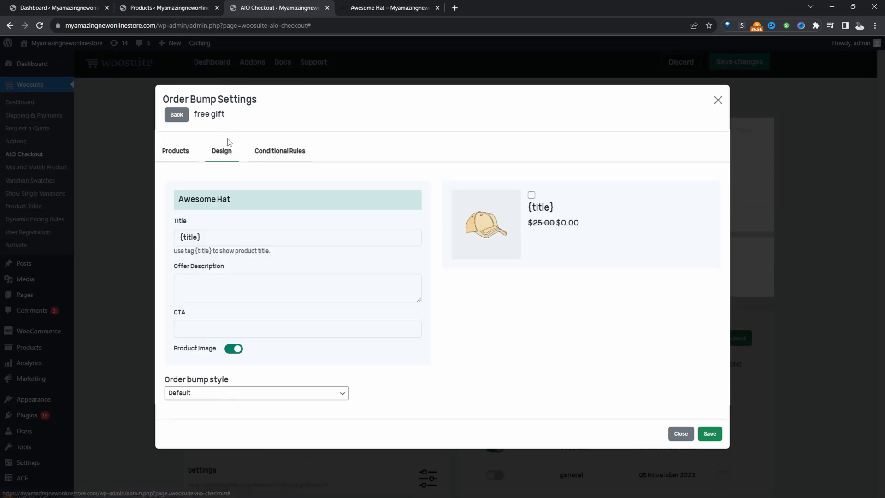
{"action": "mouse_move", "coordinate": [308, 230]}
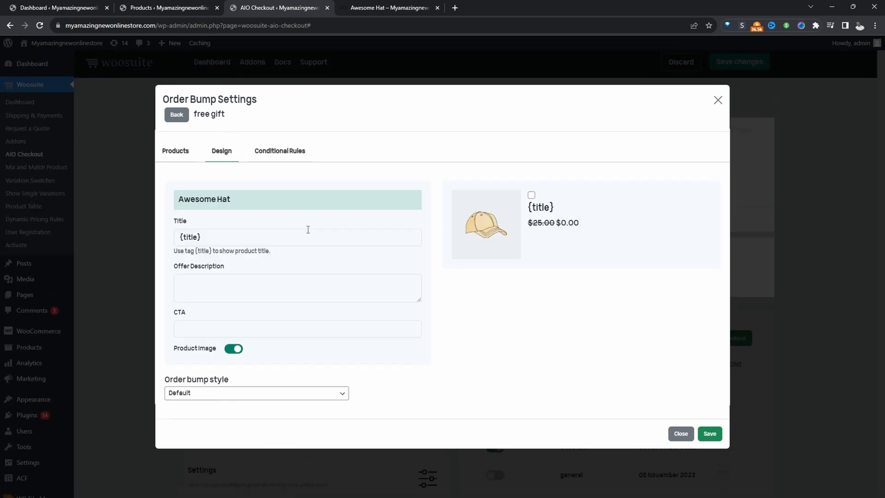
Step: Add a Product conditional rule for My Awesome Book and save the offer
{"action": "left_click", "coordinate": [280, 151]}
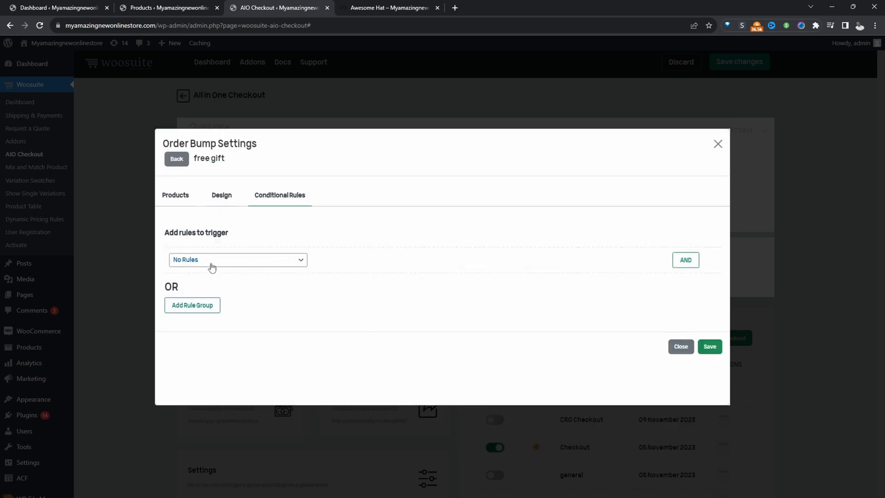
{"action": "left_click", "coordinate": [237, 259]}
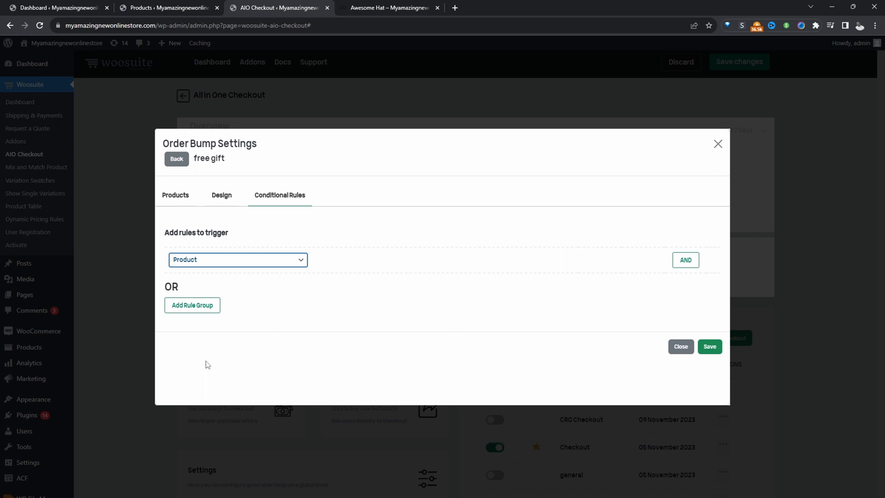
{"action": "left_click", "coordinate": [237, 259]}
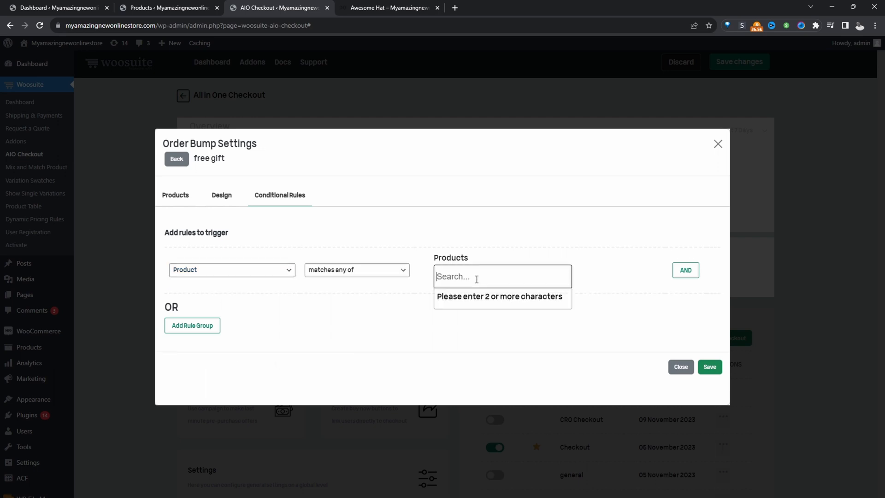
{"action": "type", "text": "awe"}
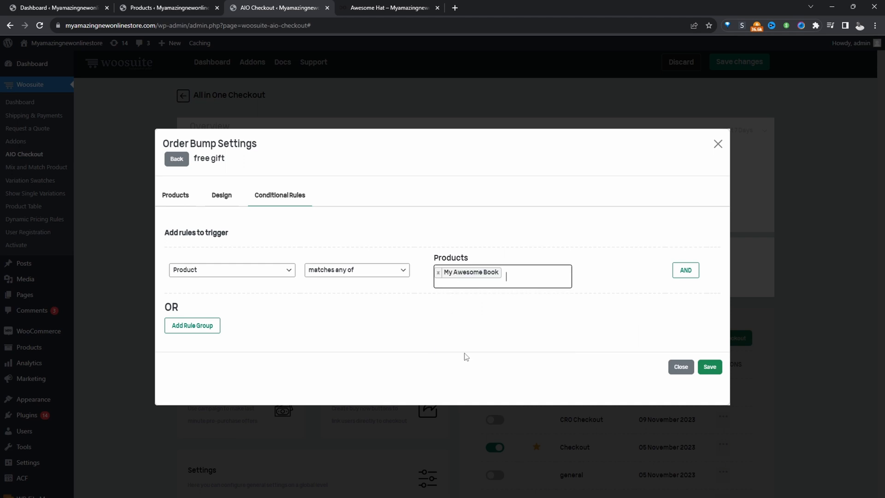
{"action": "mouse_move", "coordinate": [466, 293]}
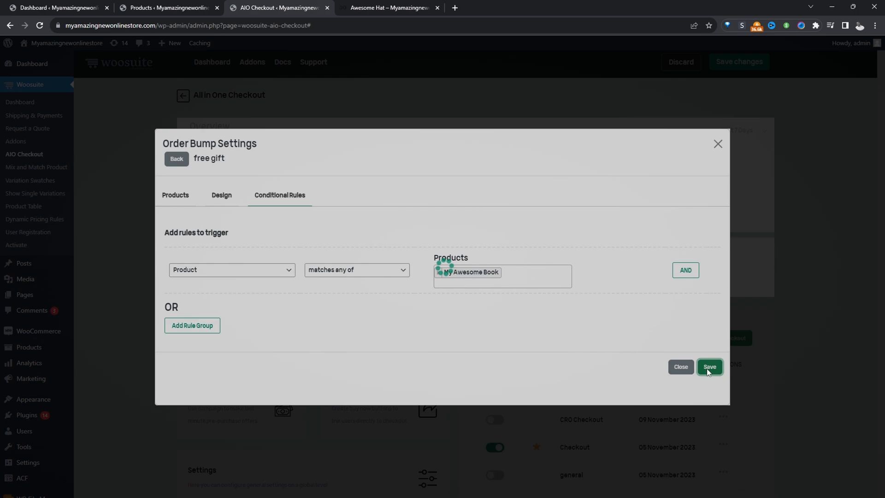
{"action": "left_click", "coordinate": [709, 367]}
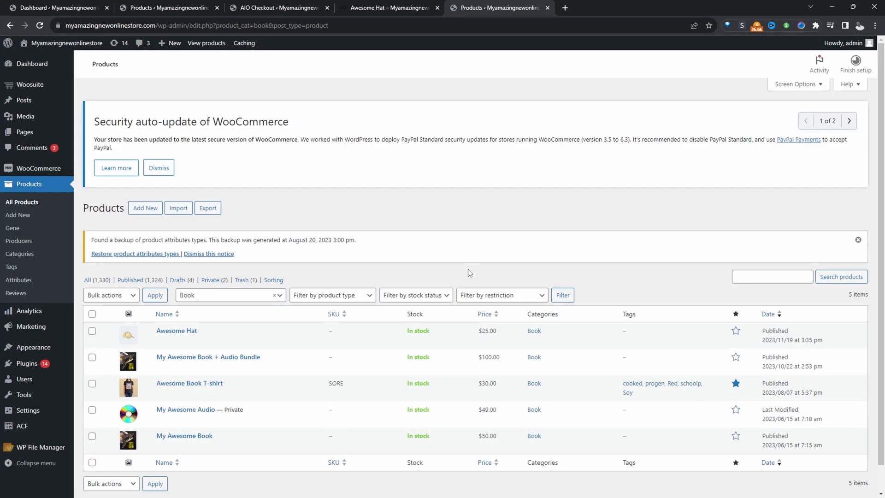
Step: Add My Awesome Book to the cart, bringing Awesome Hat at $0.00, and check out
{"action": "left_click", "coordinate": [184, 435]}
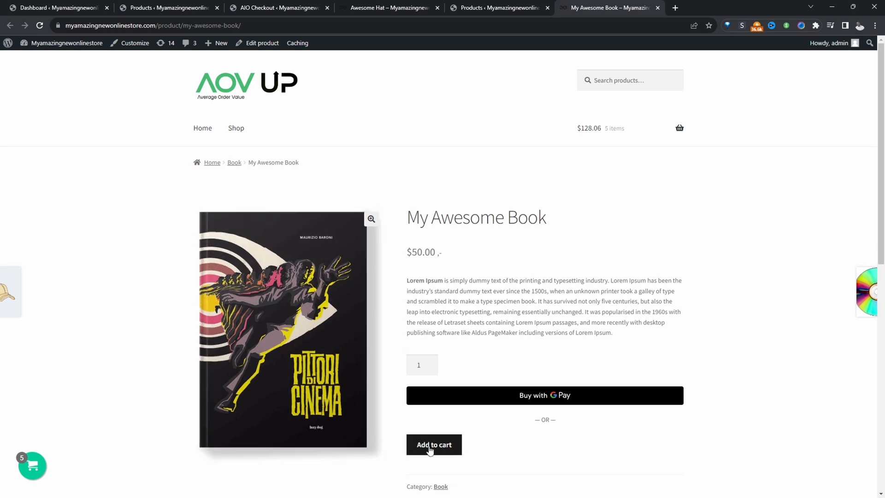
{"action": "left_click", "coordinate": [433, 444]}
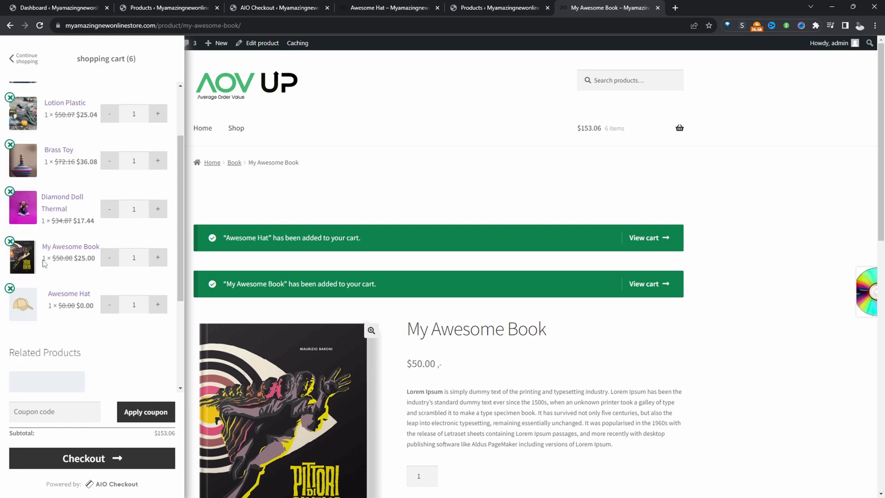
{"action": "mouse_move", "coordinate": [89, 305]}
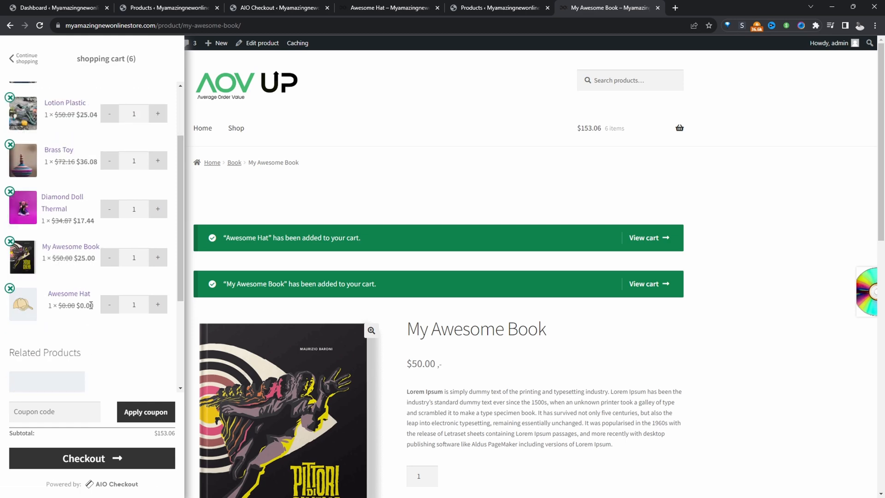
{"action": "left_click", "coordinate": [92, 458]}
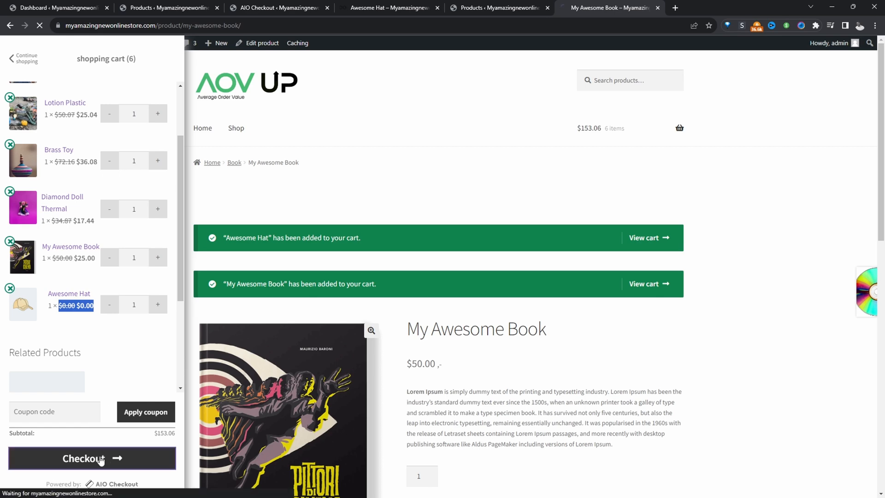
Step: Scroll the checkout page to see Awesome Hat offered at $0.00
{"action": "left_click", "coordinate": [92, 458]}
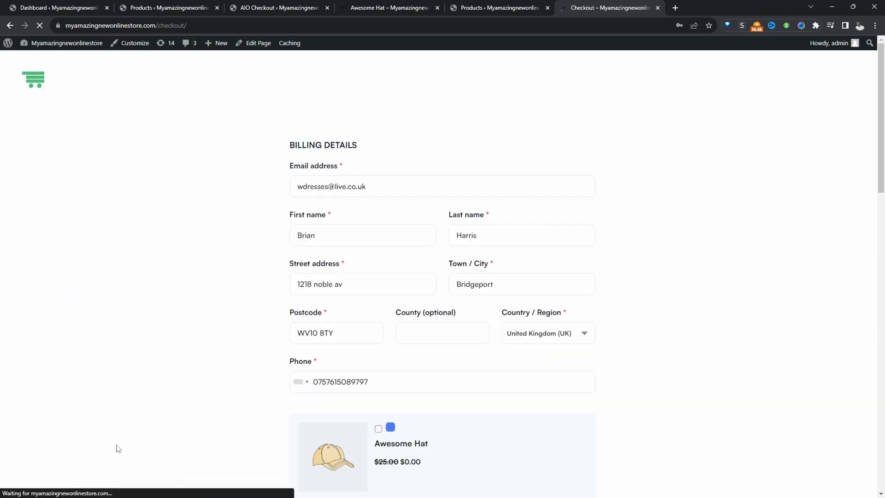
{"action": "scroll", "scroll_direction": "down", "scroll_amount": 3}
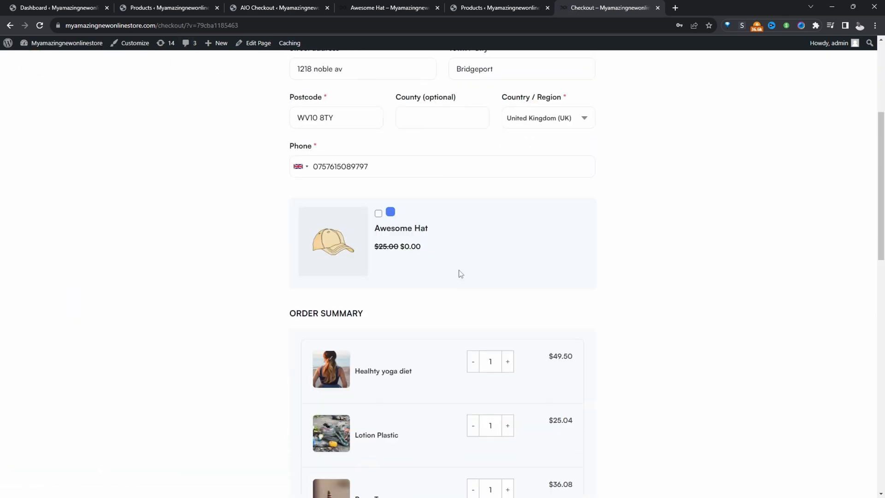
{"action": "mouse_move", "coordinate": [361, 246]}
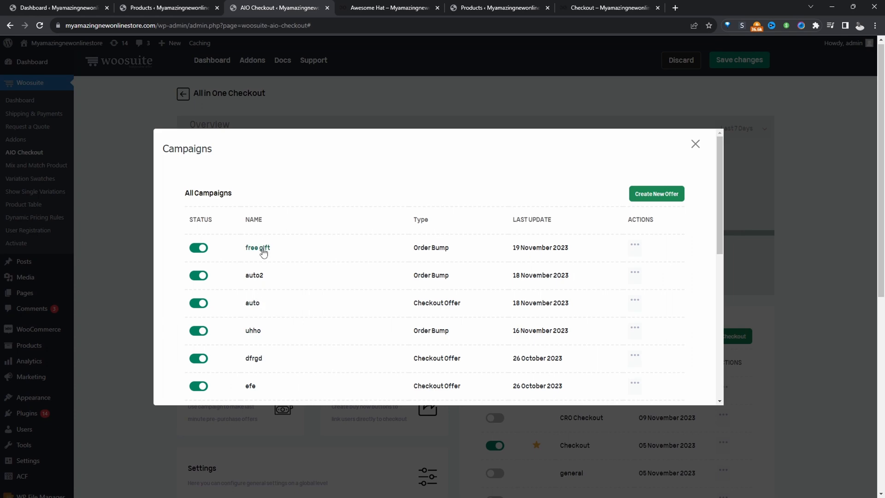
Step: Enable 'Hide the product(s) are already added to cart' on the free gift campaign and save
{"action": "left_click", "coordinate": [257, 247]}
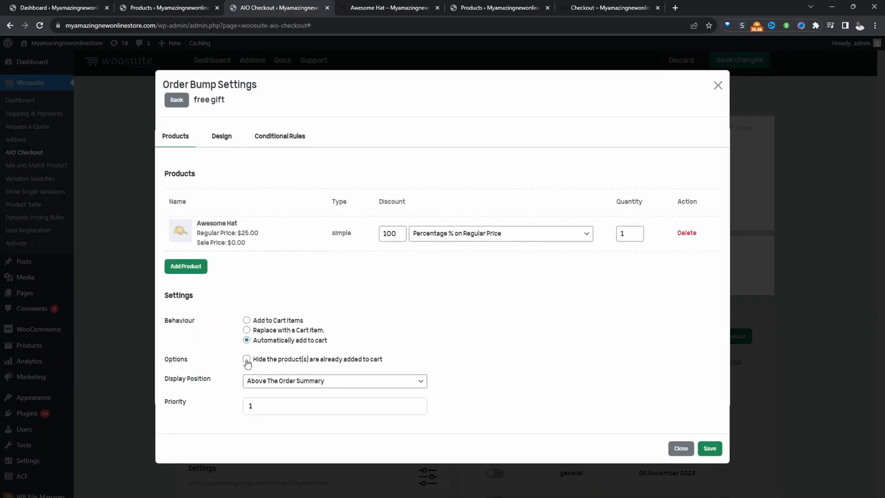
{"action": "left_click", "coordinate": [247, 359]}
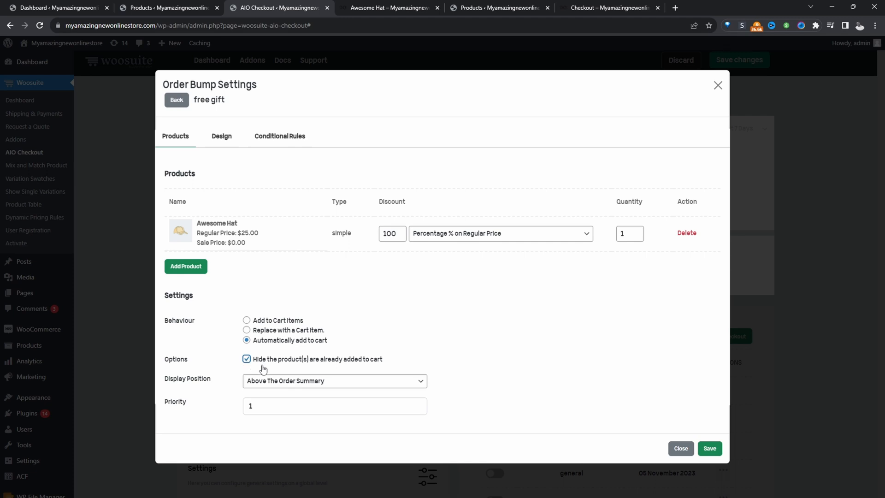
{"action": "mouse_move", "coordinate": [245, 256]}
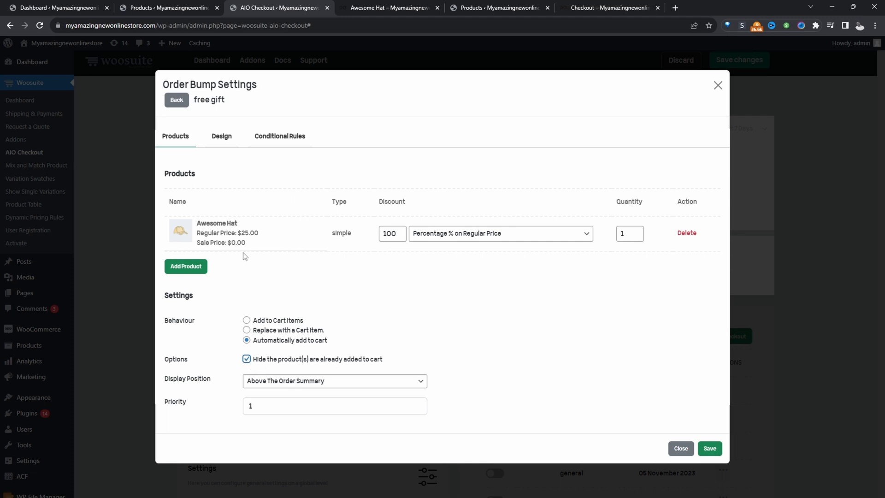
{"action": "mouse_move", "coordinate": [653, 433]}
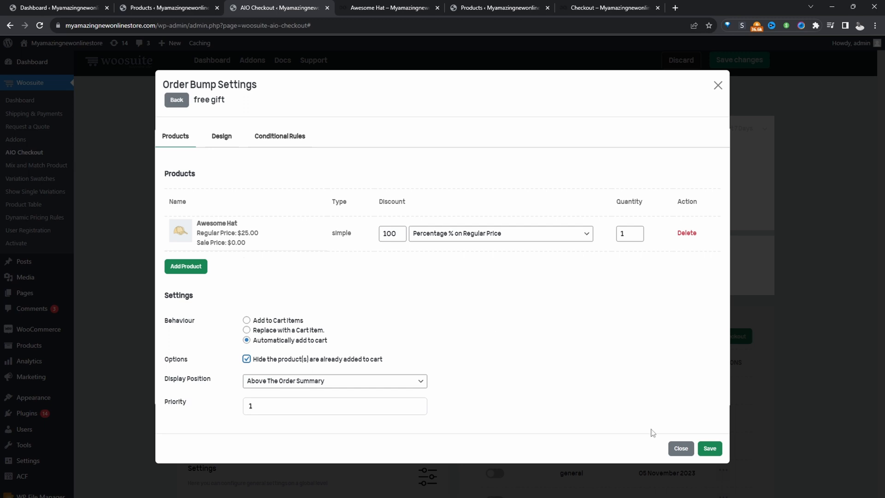
{"action": "left_click", "coordinate": [610, 7]}
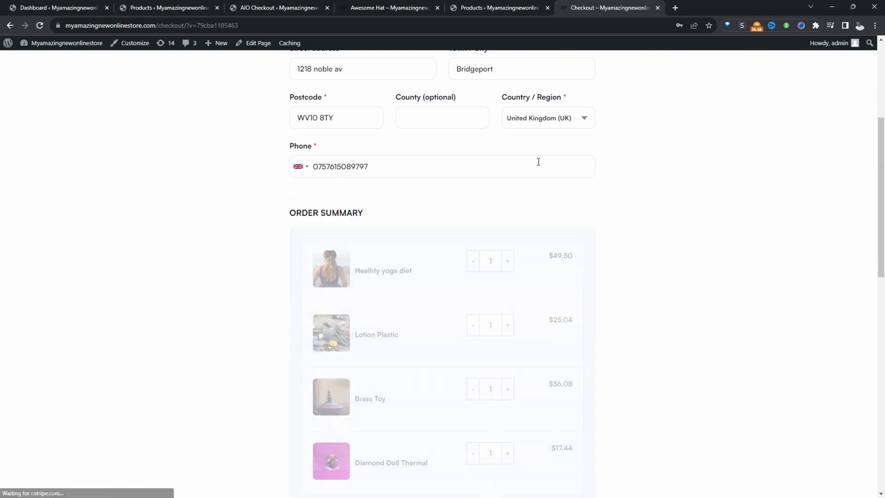
{"action": "scroll", "scroll_direction": "down", "scroll_amount": 3}
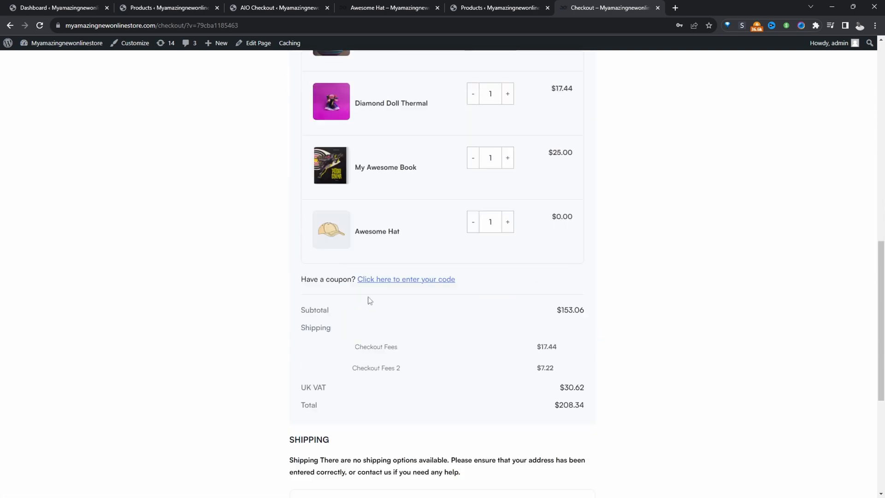